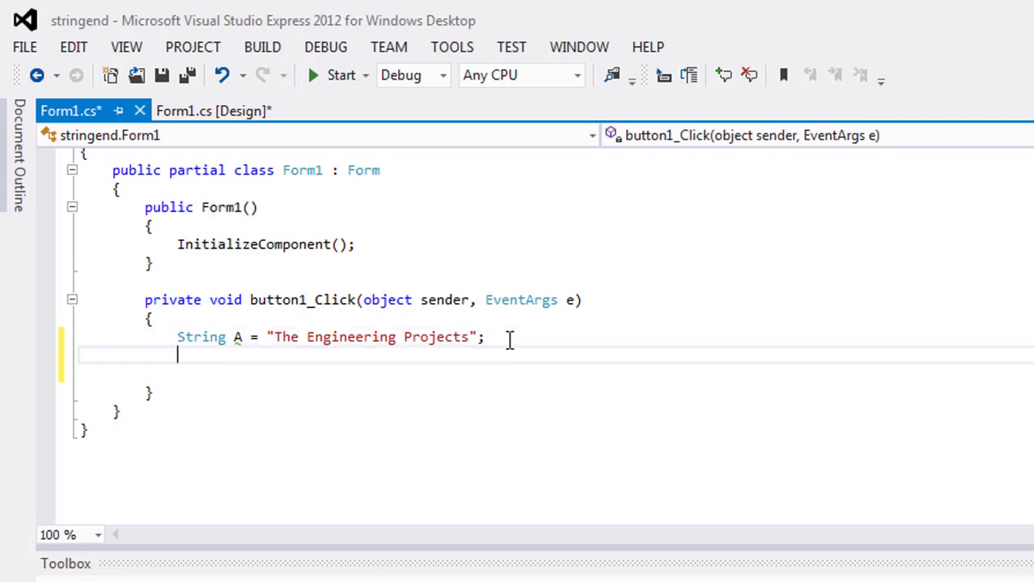
Step: Duplicate the String A declaration and rename the copy to B
type("String A = \"The Engineering Projects\";")
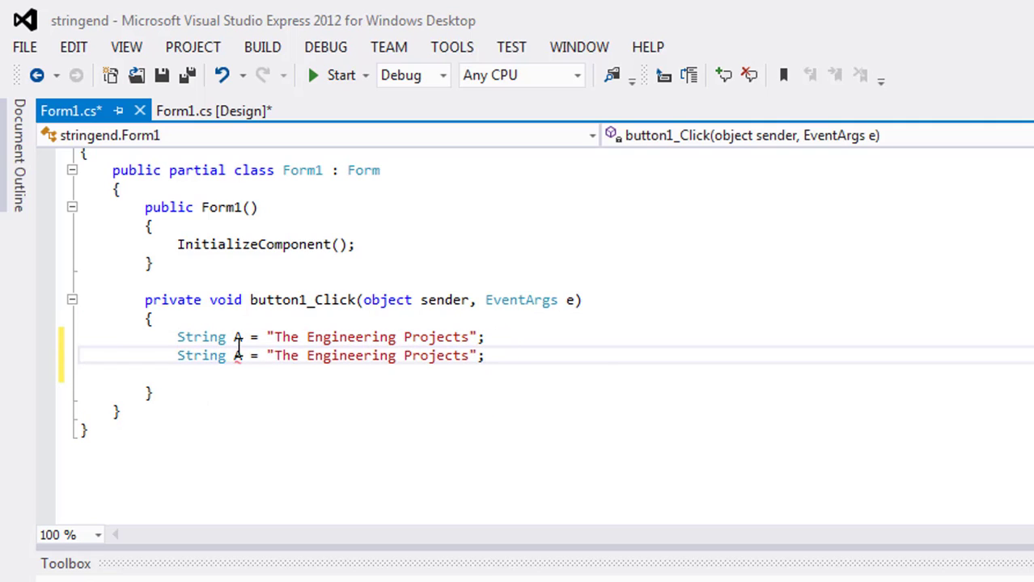
type("B")
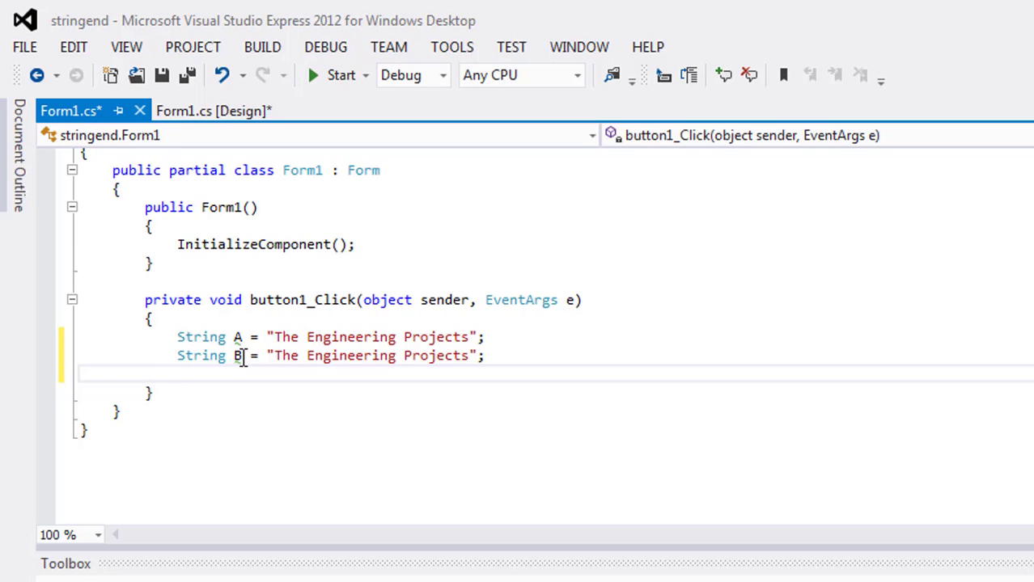
Step: Write if(String.Equals(A,B) == true) below the declarations
type("if()")
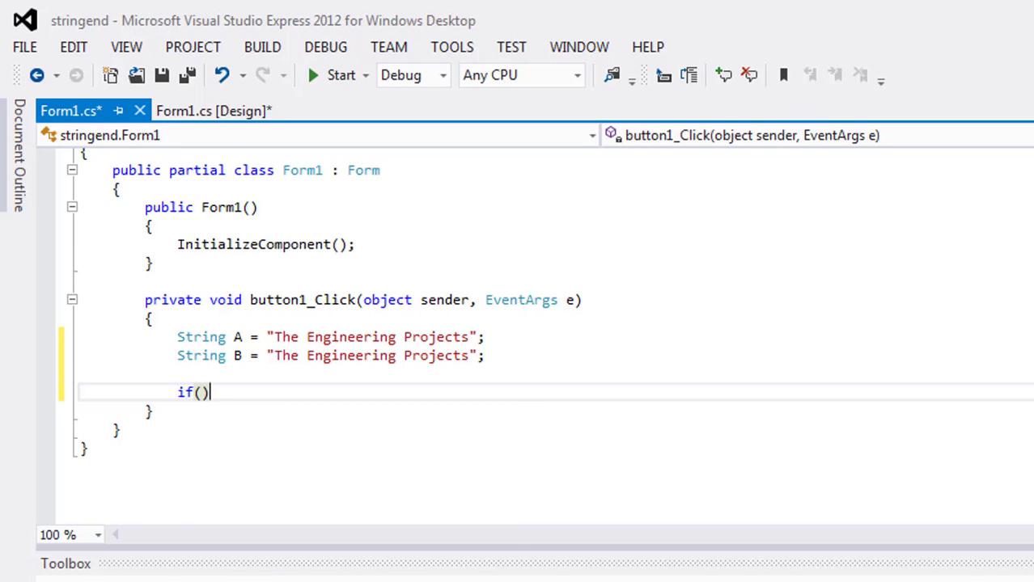
type("String.Equals")
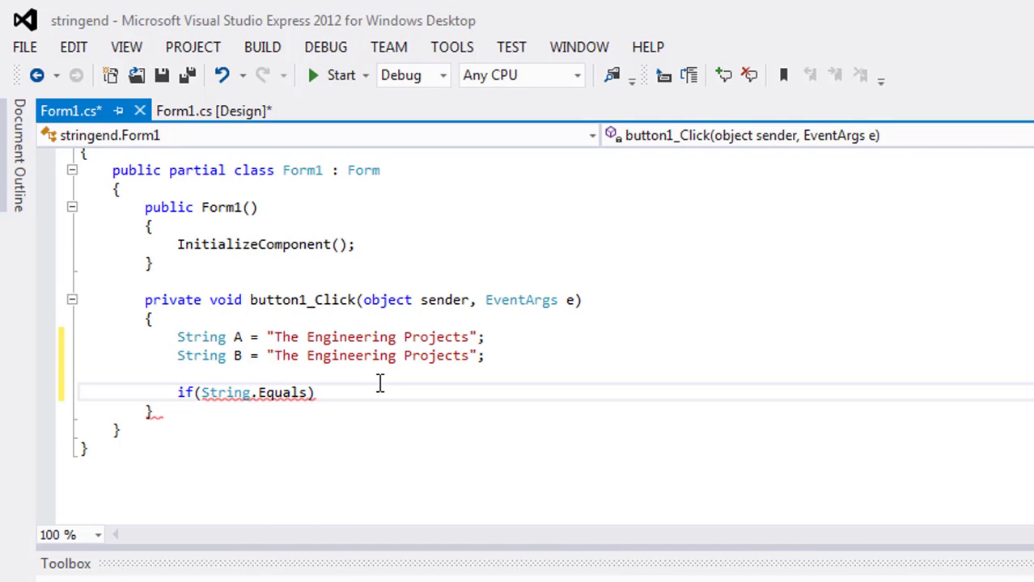
type("(")
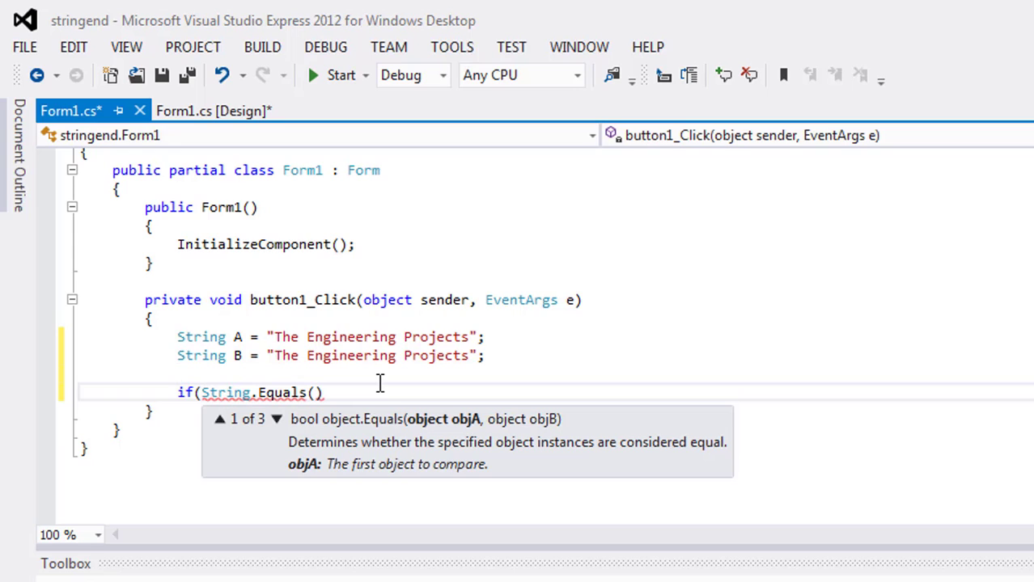
type("A")
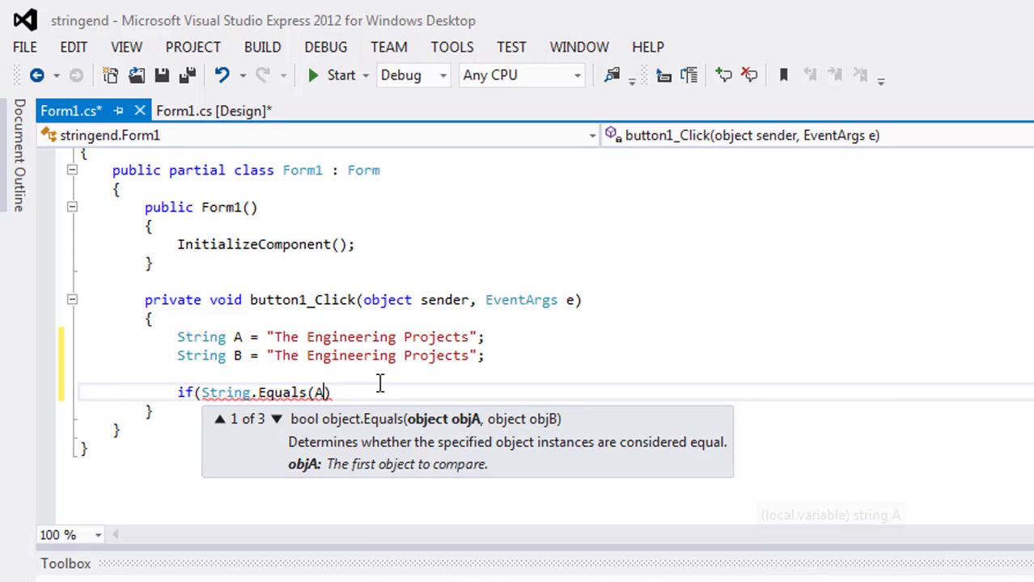
type(",B")
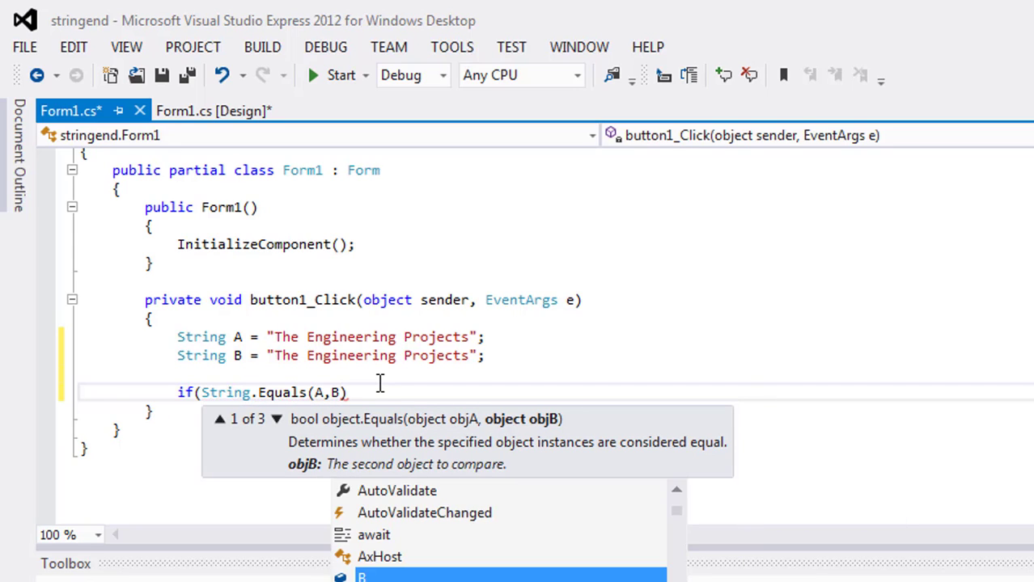
type("=")
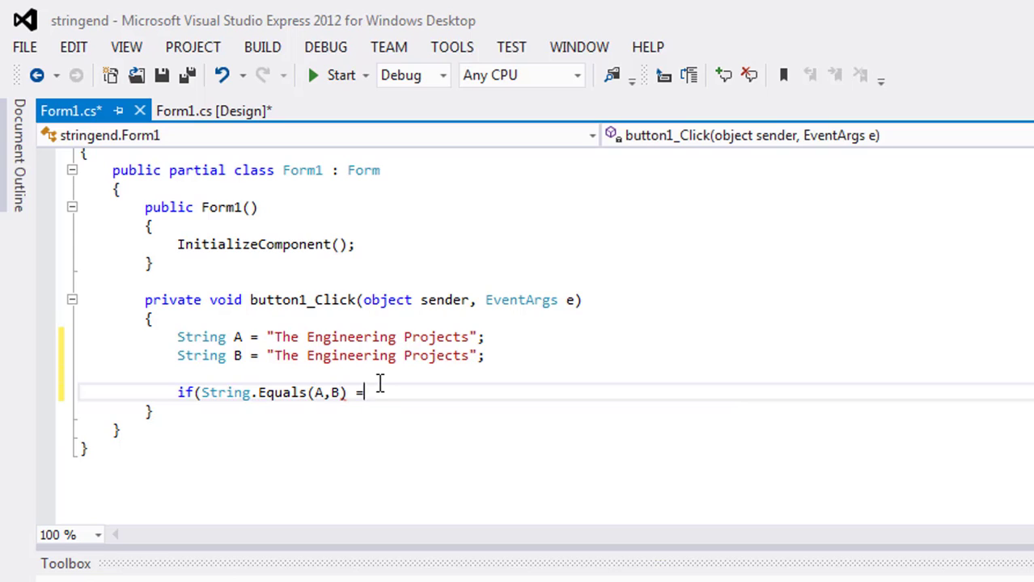
type("= true")
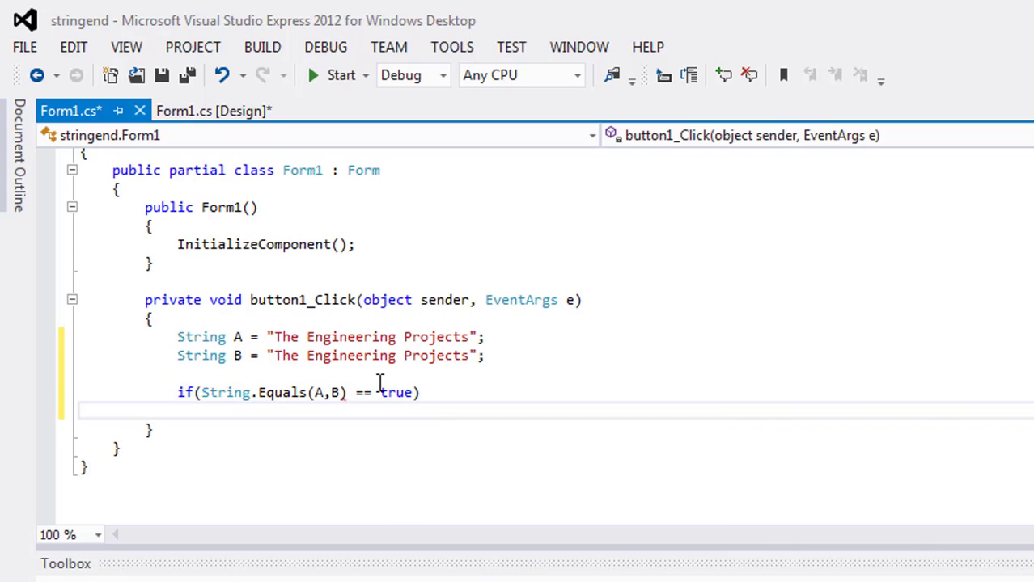
Step: Show "It's Equal" with MessageBox.Show inside the if
type("MessageBox.")
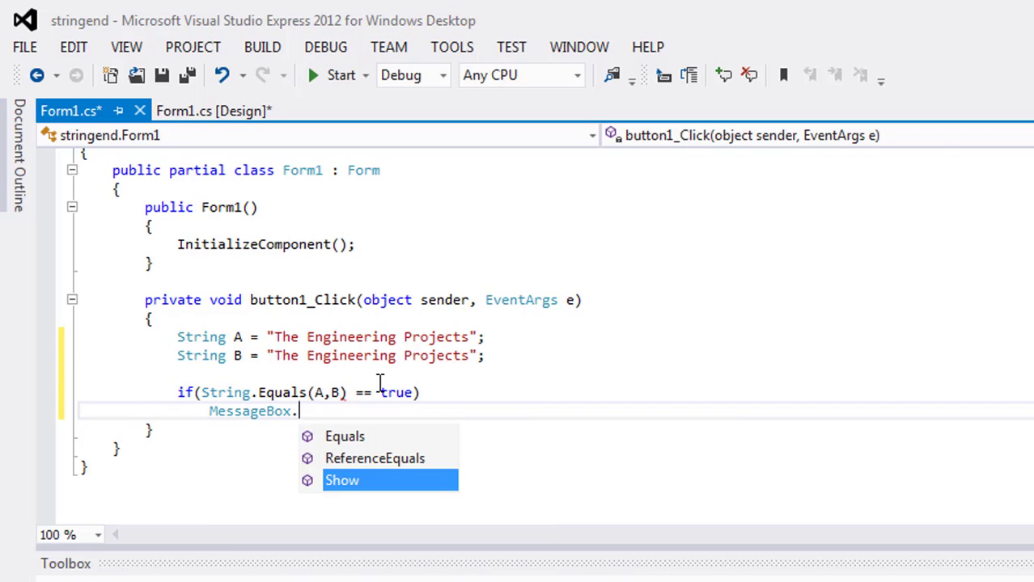
scroll("up", 3)
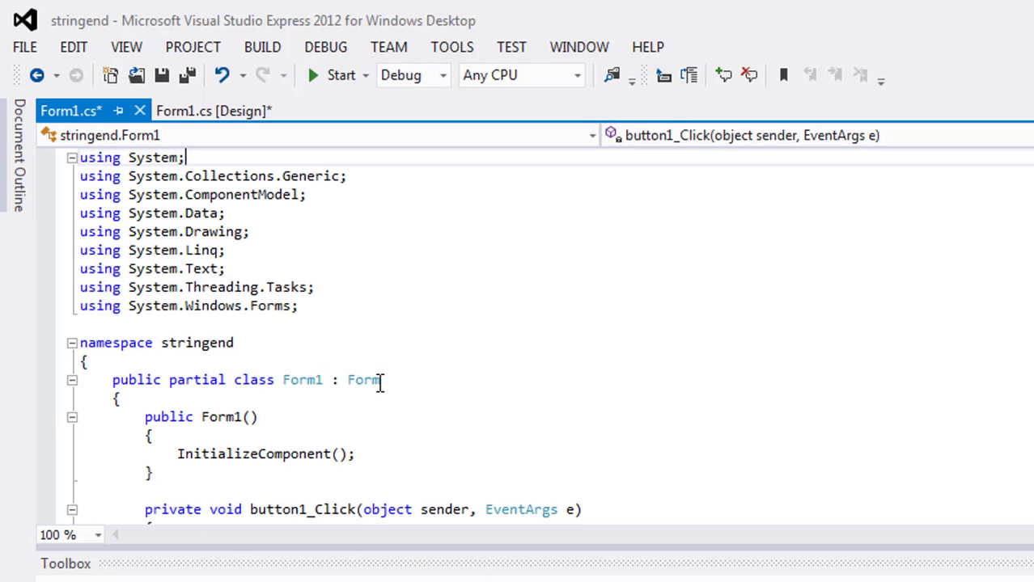
scroll("down", 3)
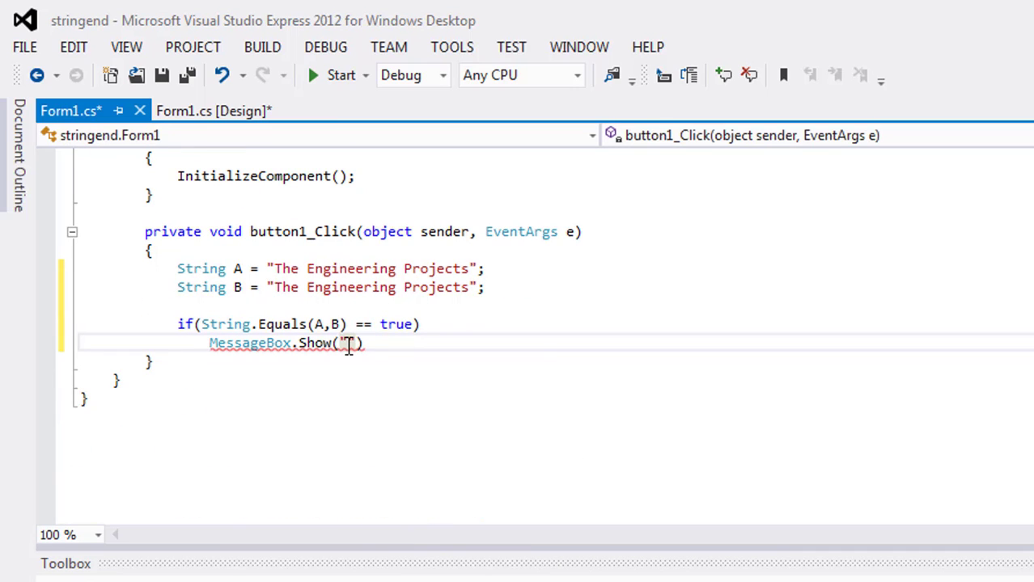
type("It's O")
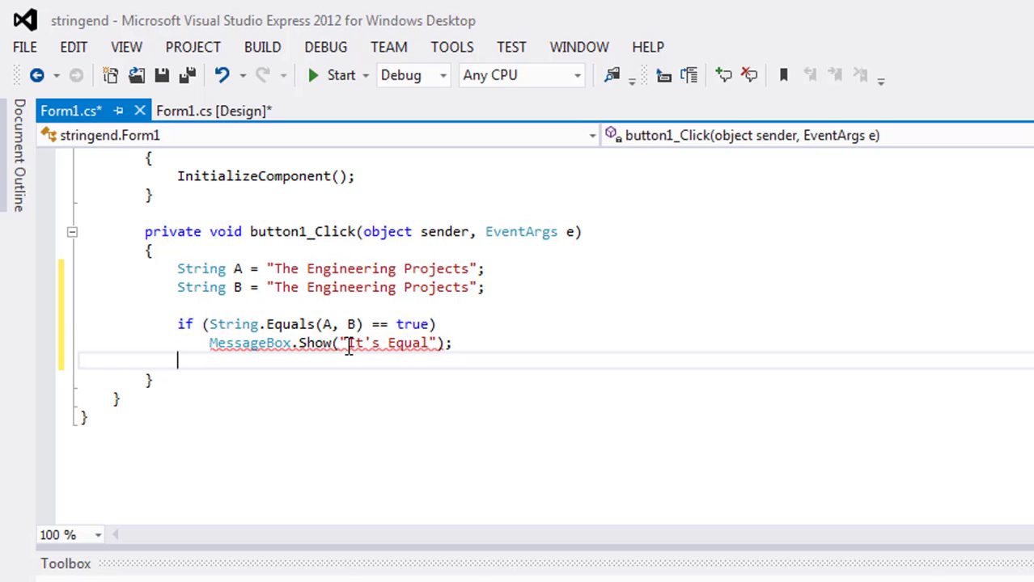
Step: Add an else branch that shows "It's not Equal" in a message box
type("else")
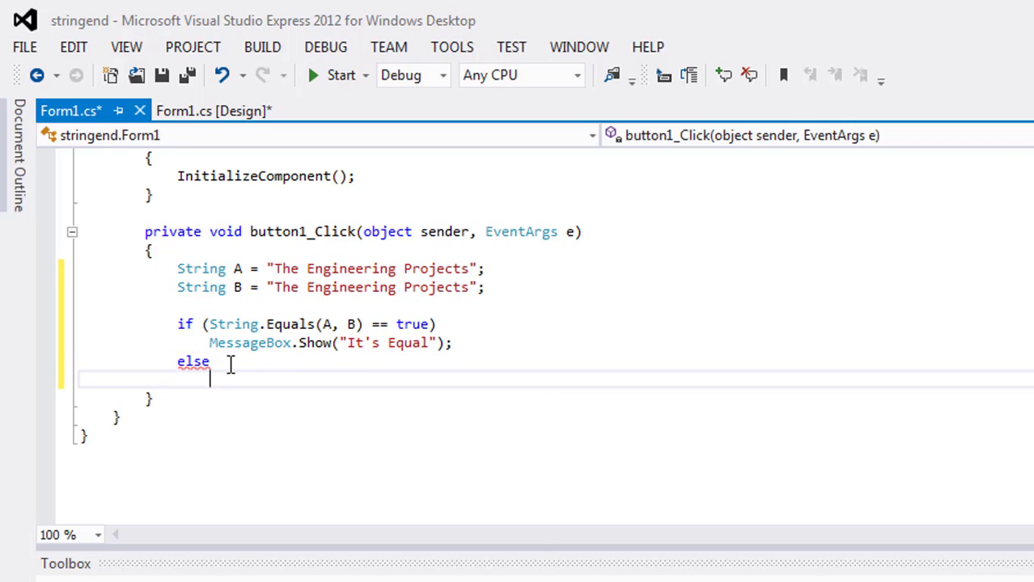
type("MessageBox.sh")
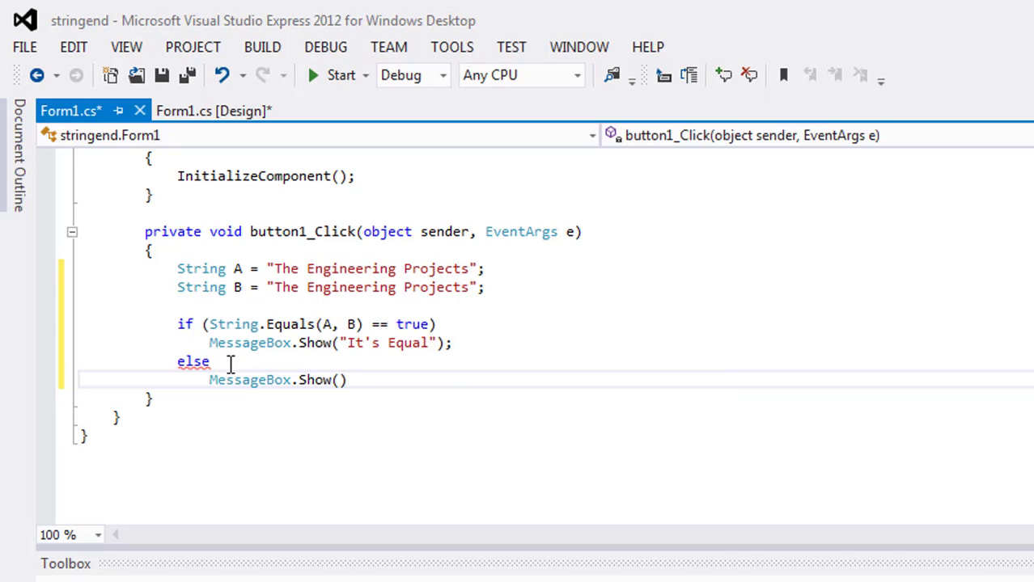
type("\"I\"")
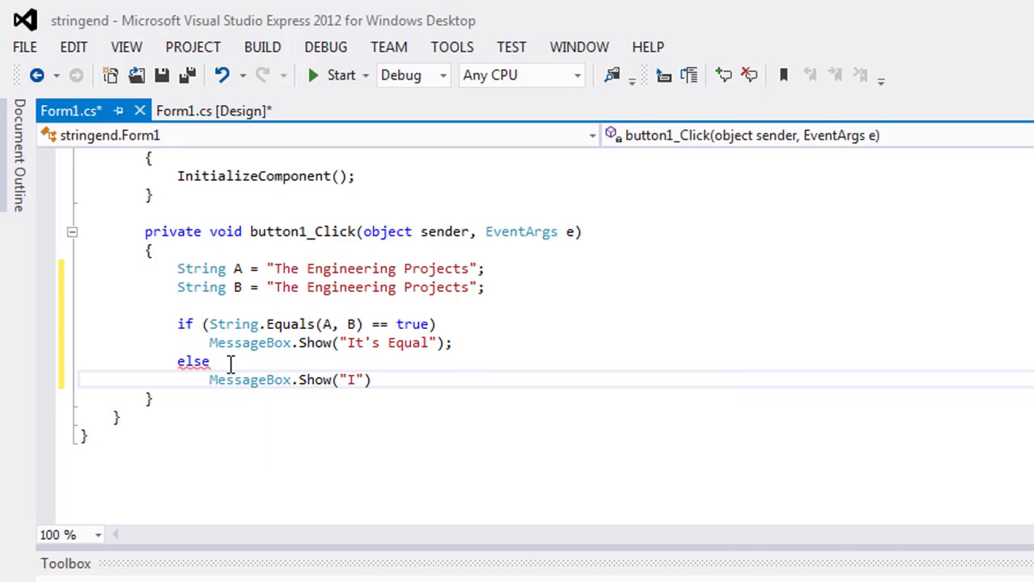
type("t's")
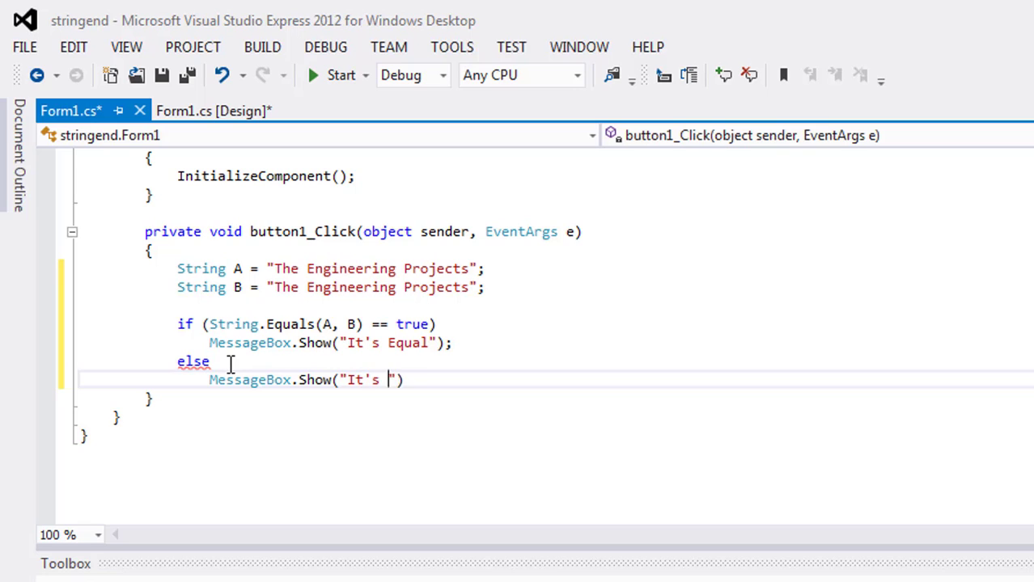
type("not Equal")
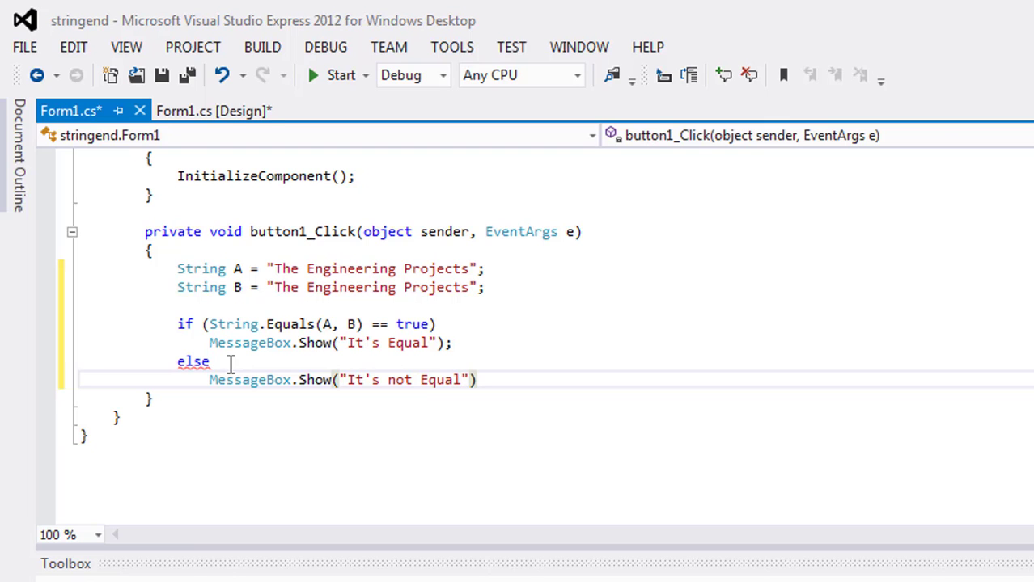
Step: Save the code, run the form, and click button1 to test the comparison
key("ctrl+s")
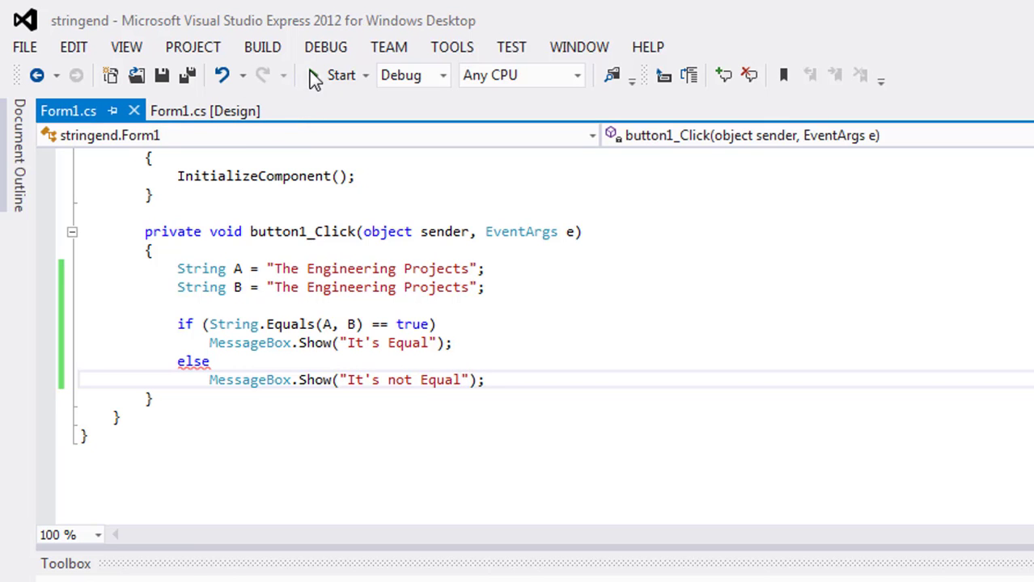
left_click(340, 74)
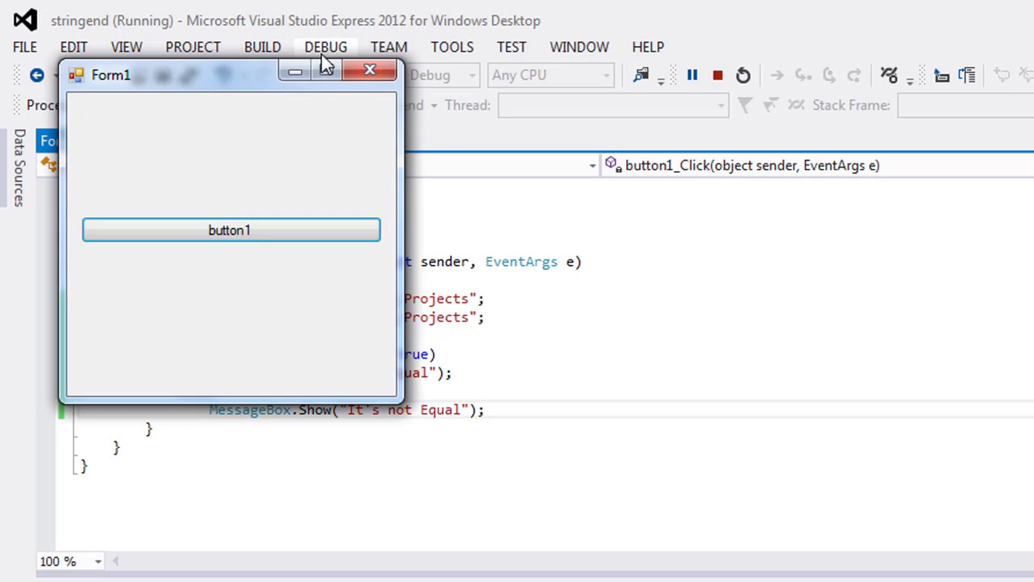
left_click(231, 230)
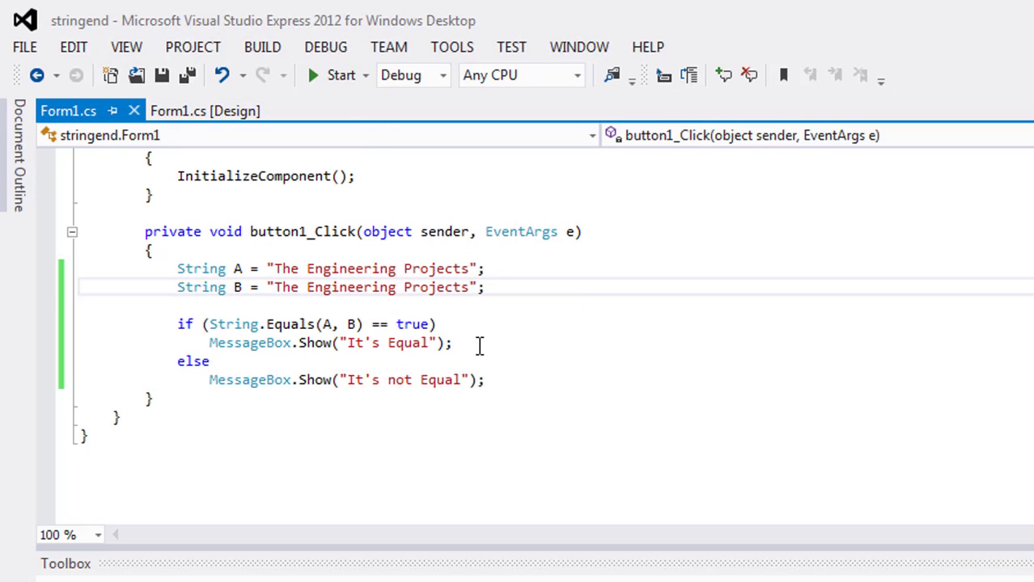
Step: Change B to "The Engineering Project", rerun, and dismiss the "It's not Equal" message
key("Backspace")
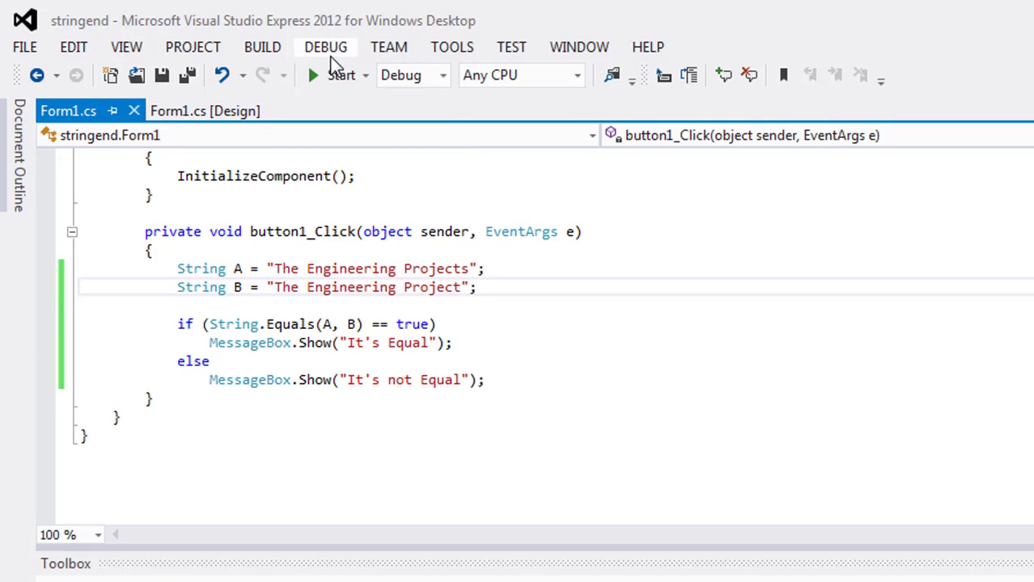
left_click(312, 75)
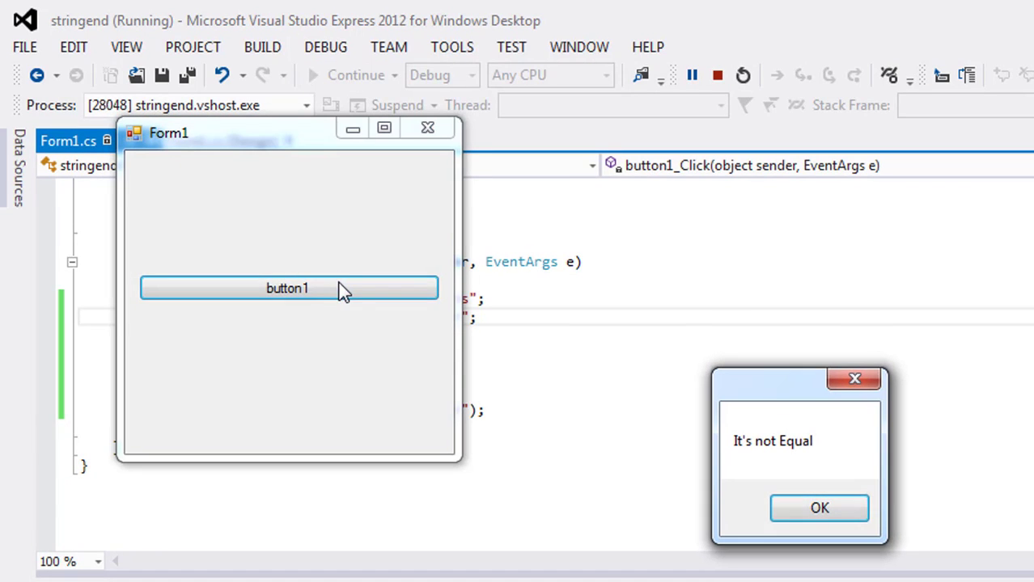
mouse_move(818, 508)
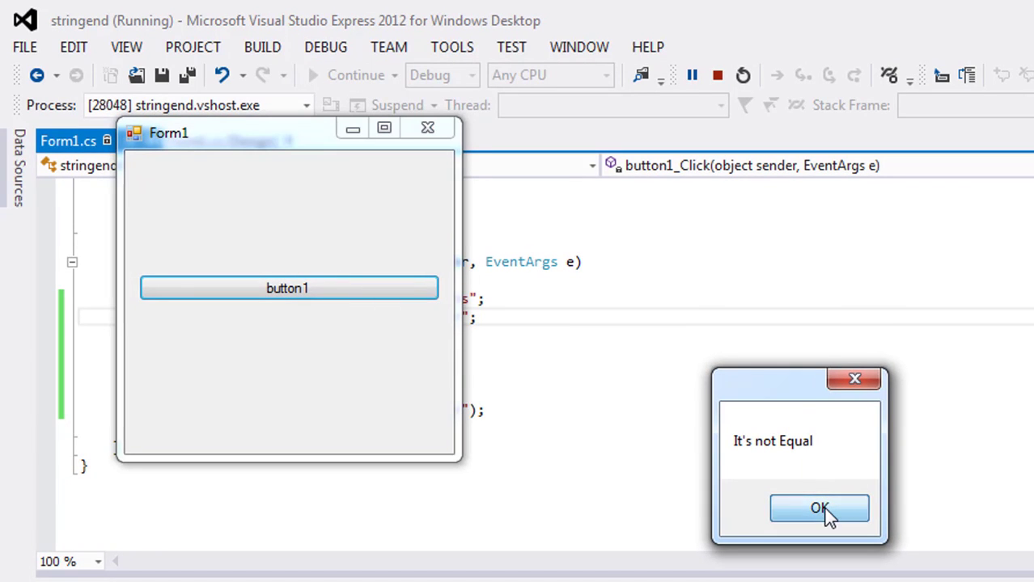
left_click(819, 508)
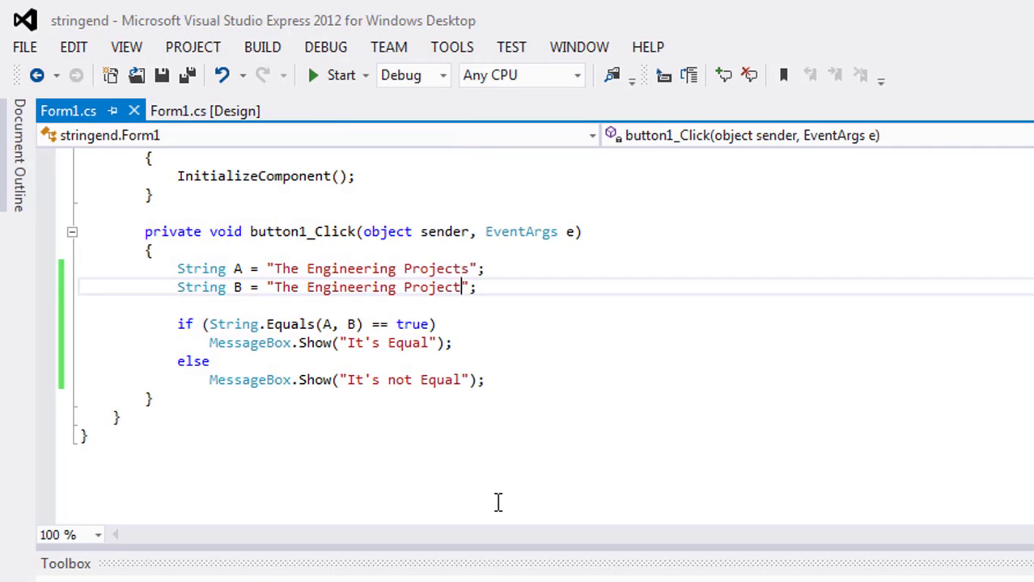